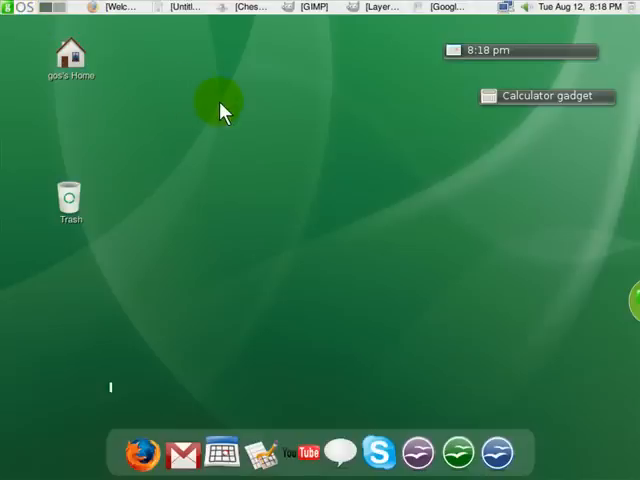
pyautogui.moveTo(176, 340)
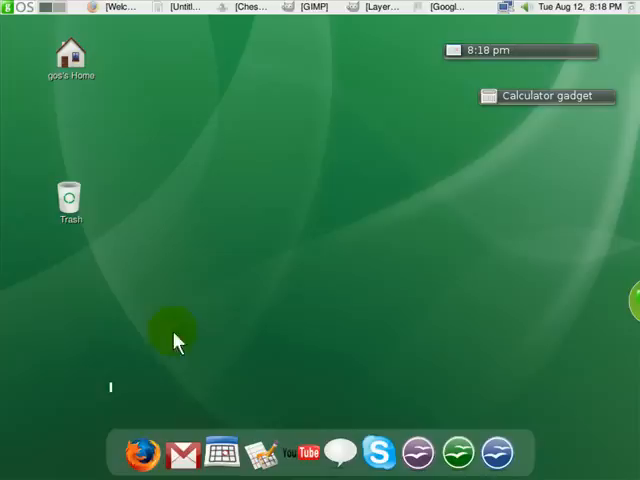
pyautogui.moveTo(330, 442)
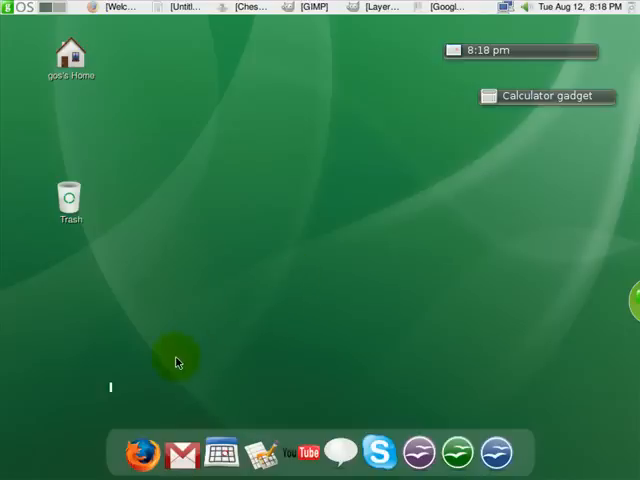
pyautogui.moveTo(196, 348)
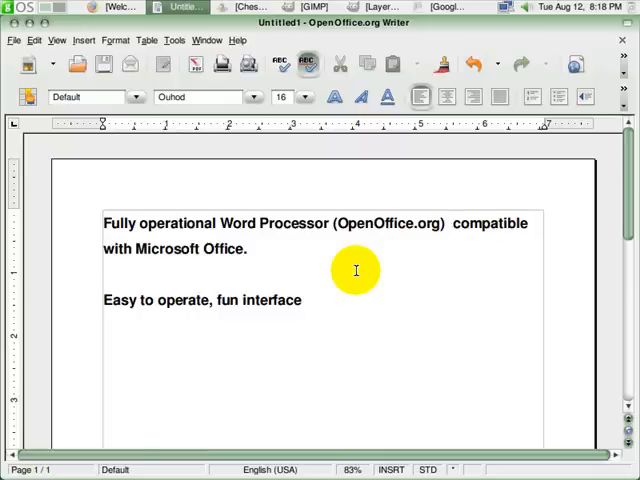
# Step: Close the OpenOffice.org Writer document and return to the gOS desktop
pyautogui.click(450, 224)
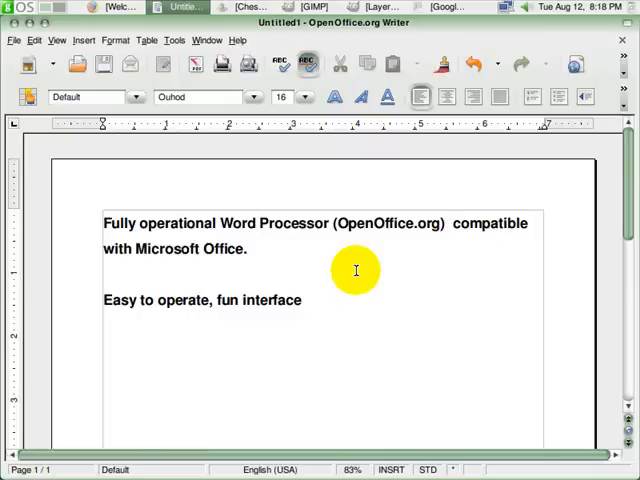
pyautogui.moveTo(204, 236)
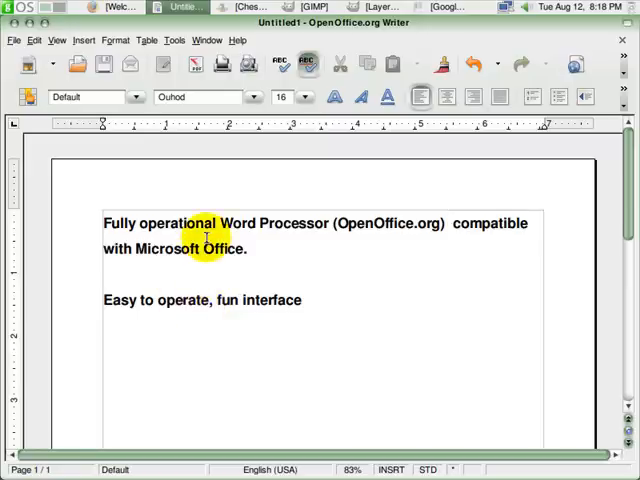
pyautogui.click(448, 222)
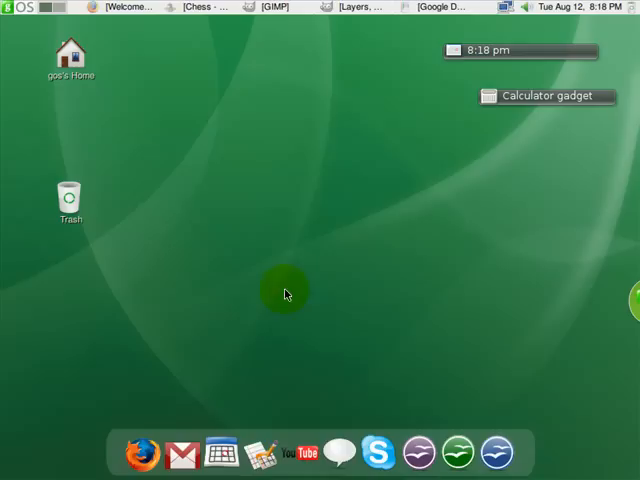
# Step: Switch to Firefox on the gOS welcome page with its Google search box
pyautogui.click(136, 452)
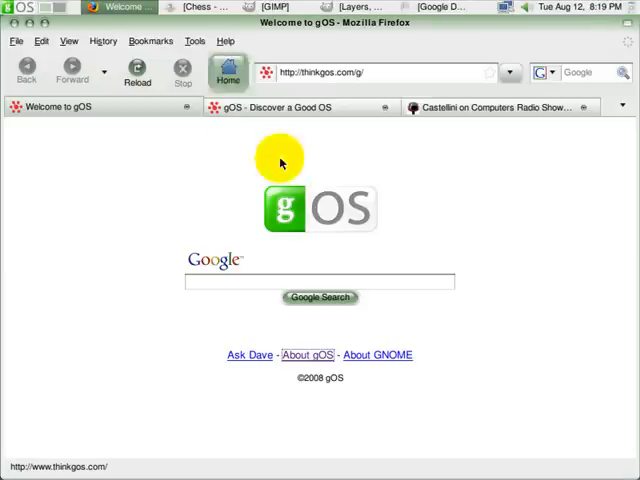
pyautogui.moveTo(488, 242)
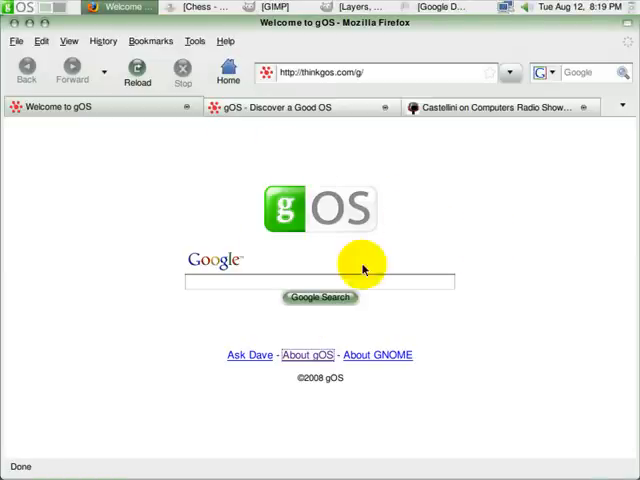
pyautogui.moveTo(312, 240)
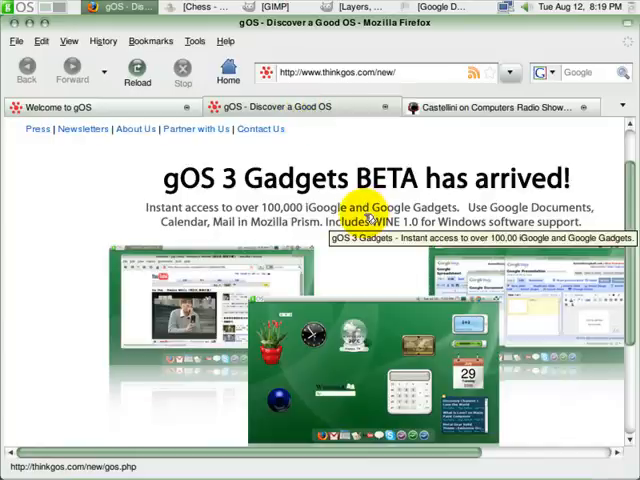
pyautogui.moveTo(330, 284)
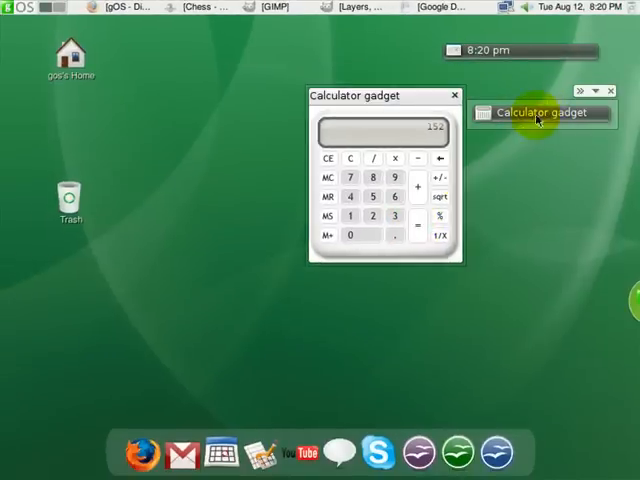
pyautogui.click(454, 96)
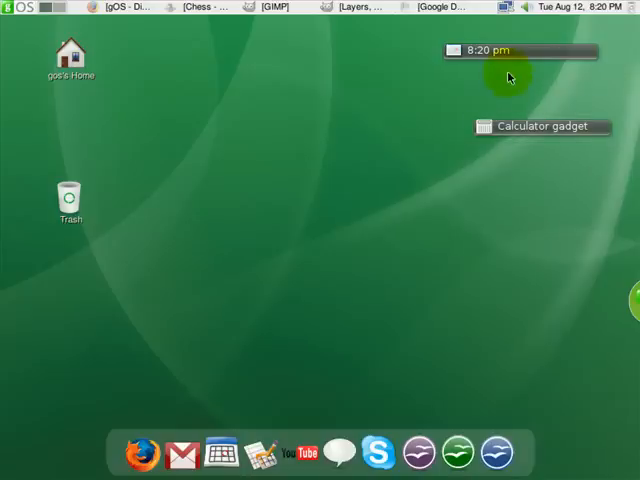
pyautogui.click(520, 50)
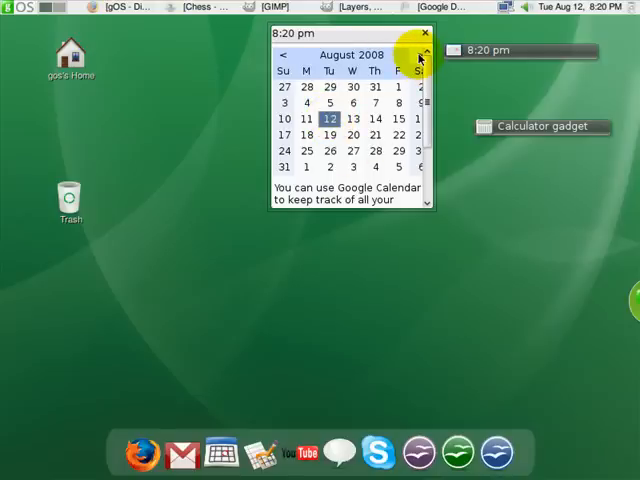
pyautogui.click(420, 54)
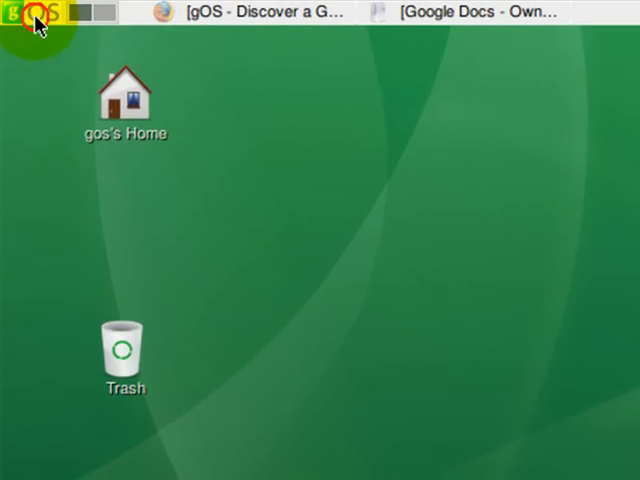
# Step: Show the gOS main menu's Applications submenu with Accessories, Games, Graphics and Office
pyautogui.click(16, 12)
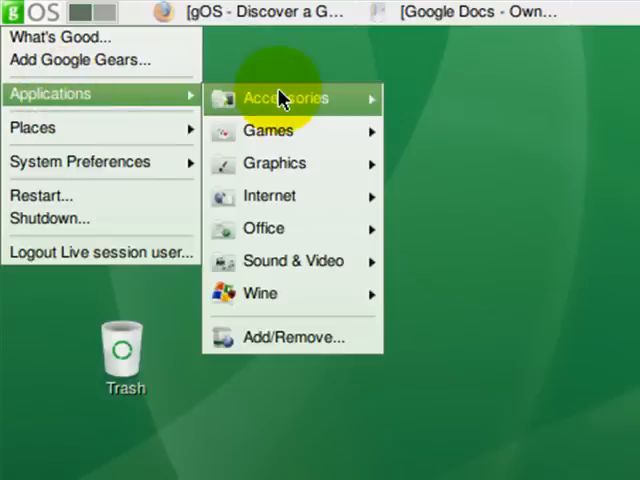
pyautogui.moveTo(268, 130)
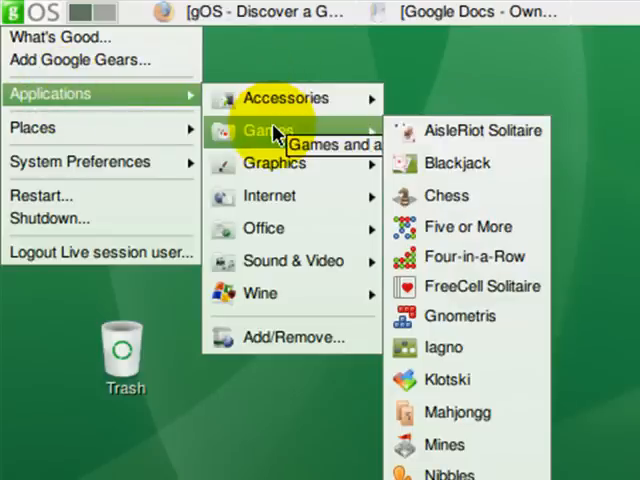
pyautogui.moveTo(456, 412)
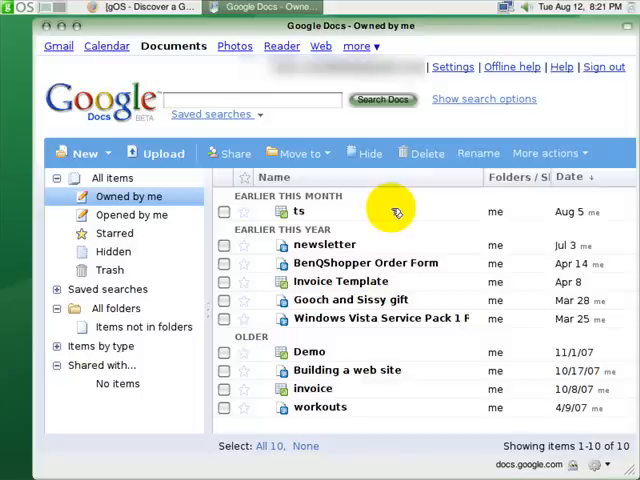
pyautogui.moveTo(384, 228)
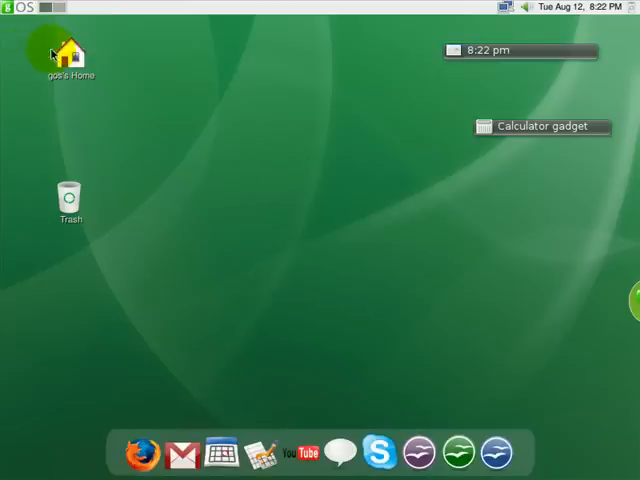
pyautogui.click(18, 8)
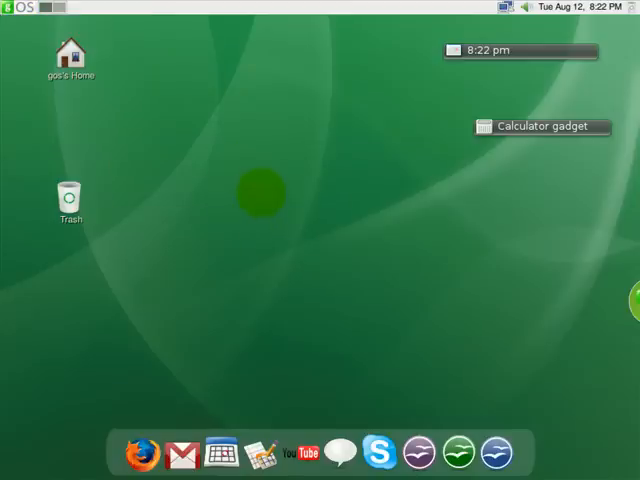
pyautogui.moveTo(264, 184)
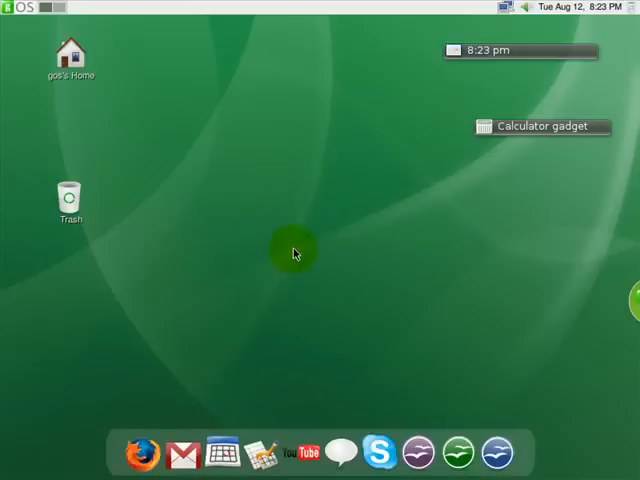
pyautogui.moveTo(294, 256)
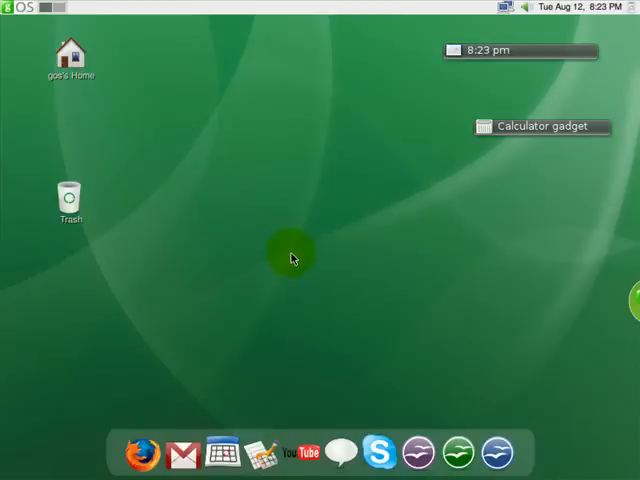
pyautogui.moveTo(322, 362)
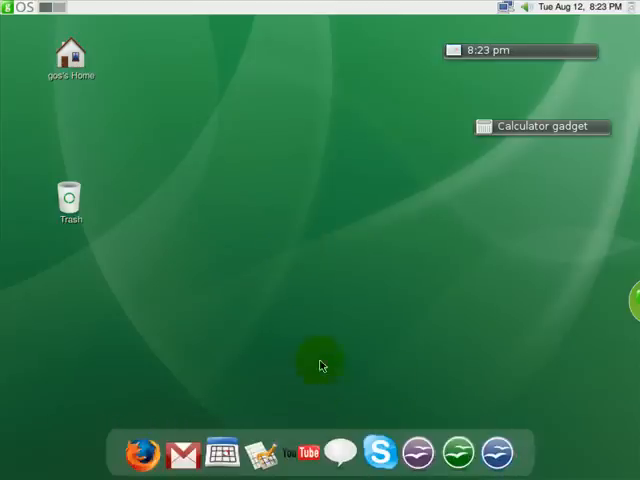
pyautogui.moveTo(324, 184)
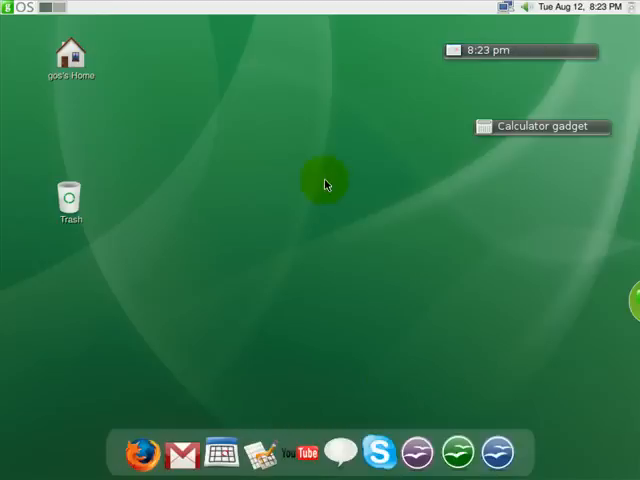